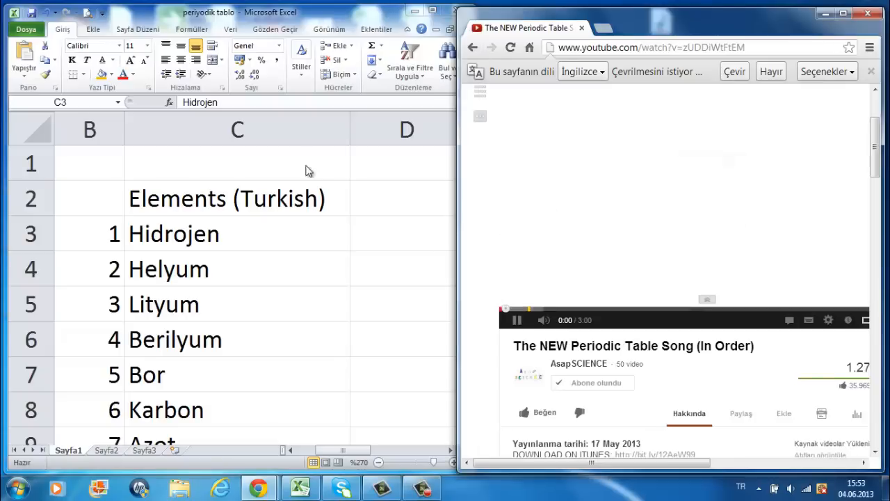
Step: Move from the empty cell above the 'Elements (Turkish)' heading down through Hidrojen toward Oksijen, element 8
left_click(236, 162)
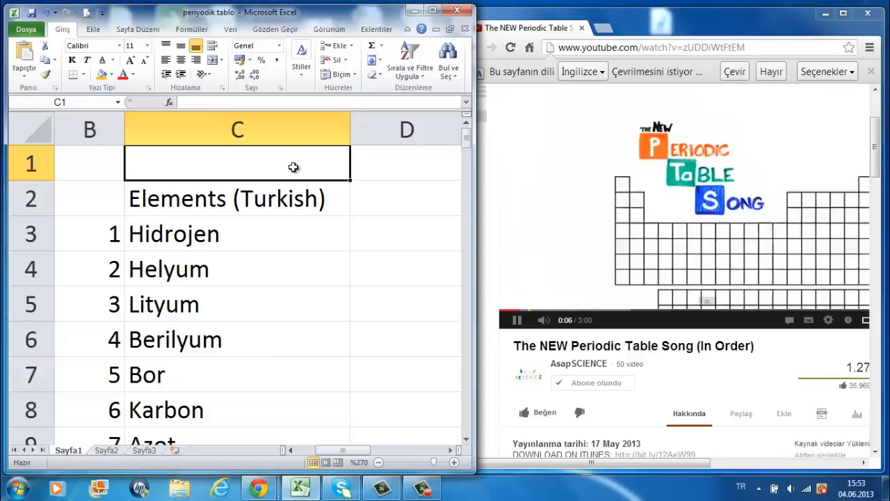
left_click(236, 198)
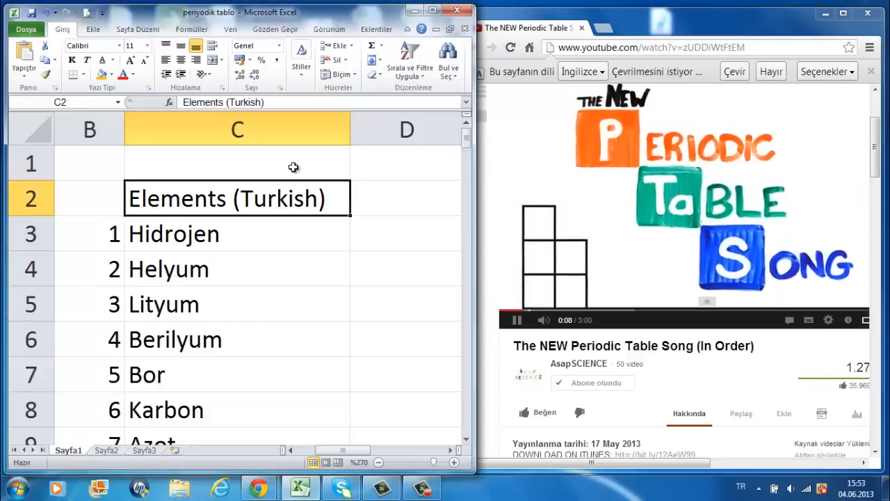
left_click(236, 234)
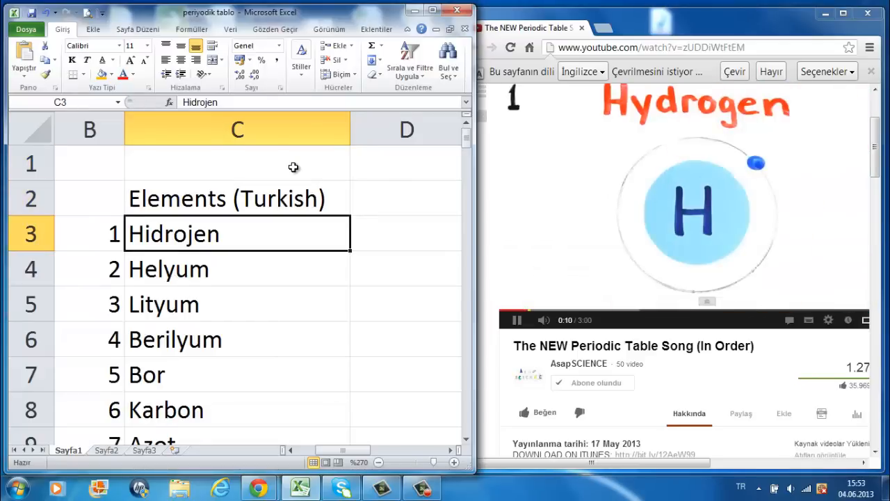
left_click(236, 339)
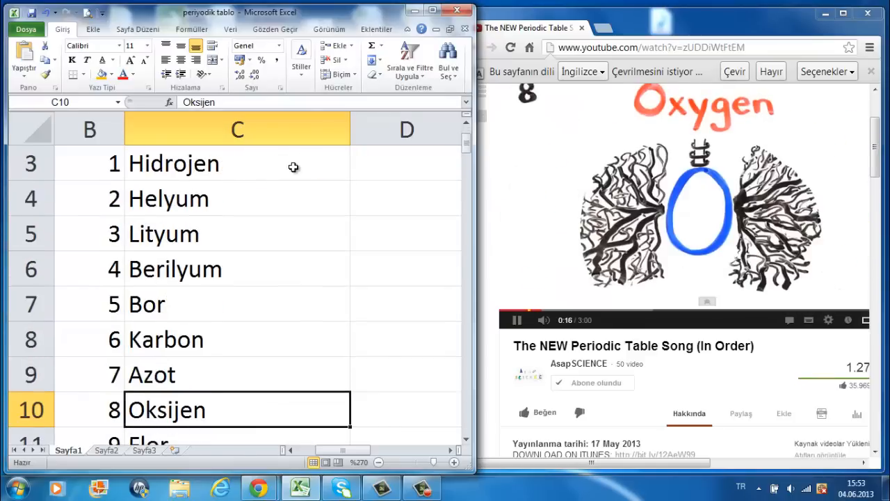
key("Enter")
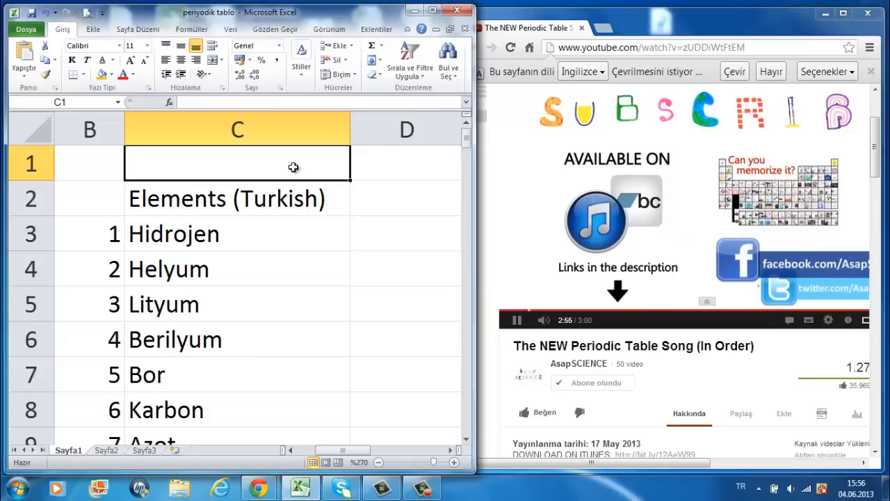
mouse_move(320, 322)
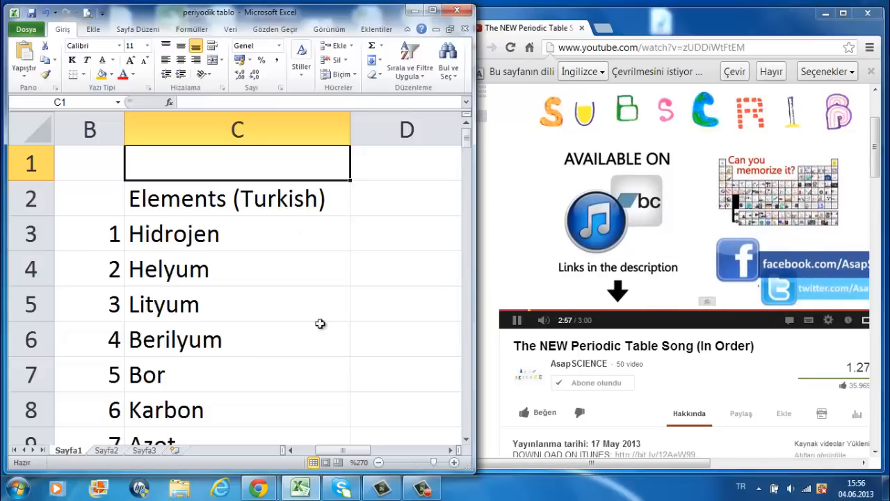